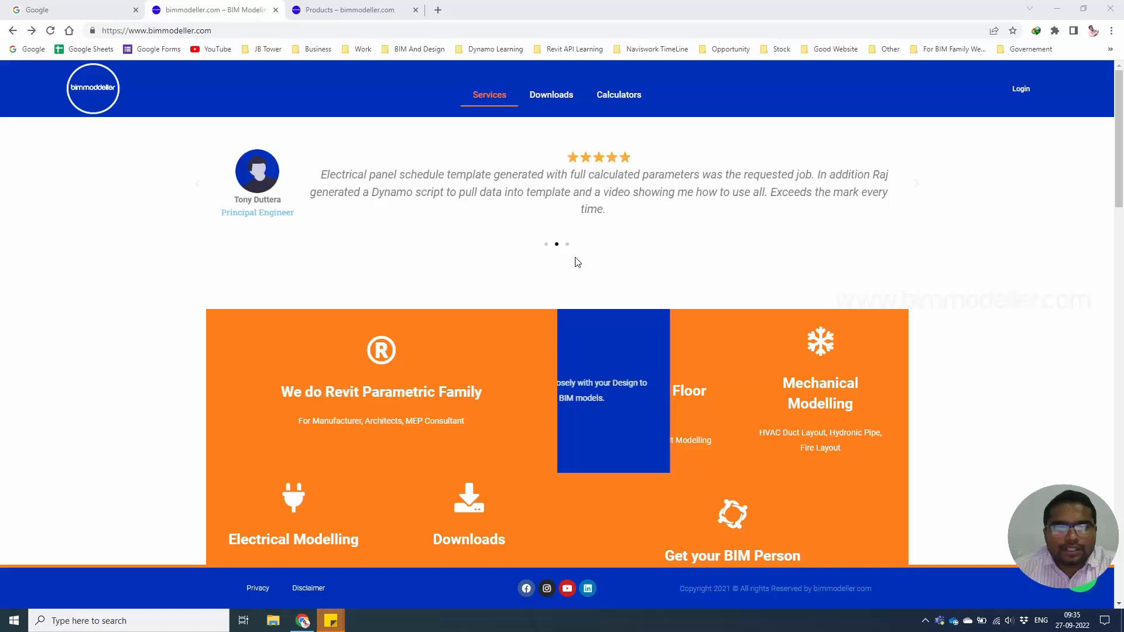
Browse the Downloads catalogue of Revit family objects from the top menu.
scroll("down", 3)
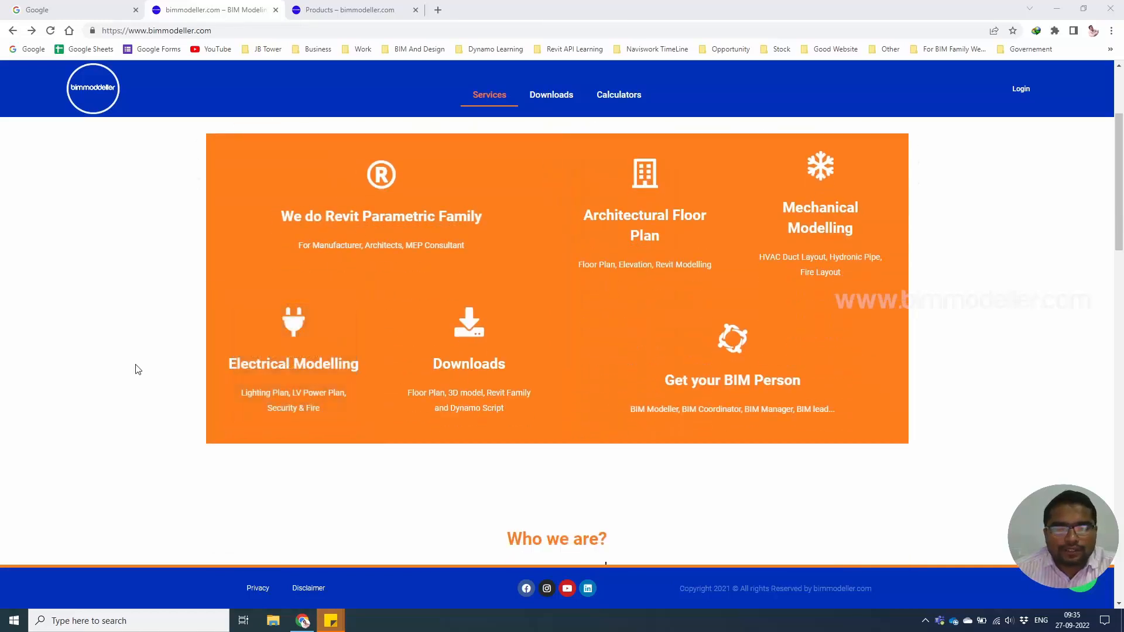
scroll("down", 3)
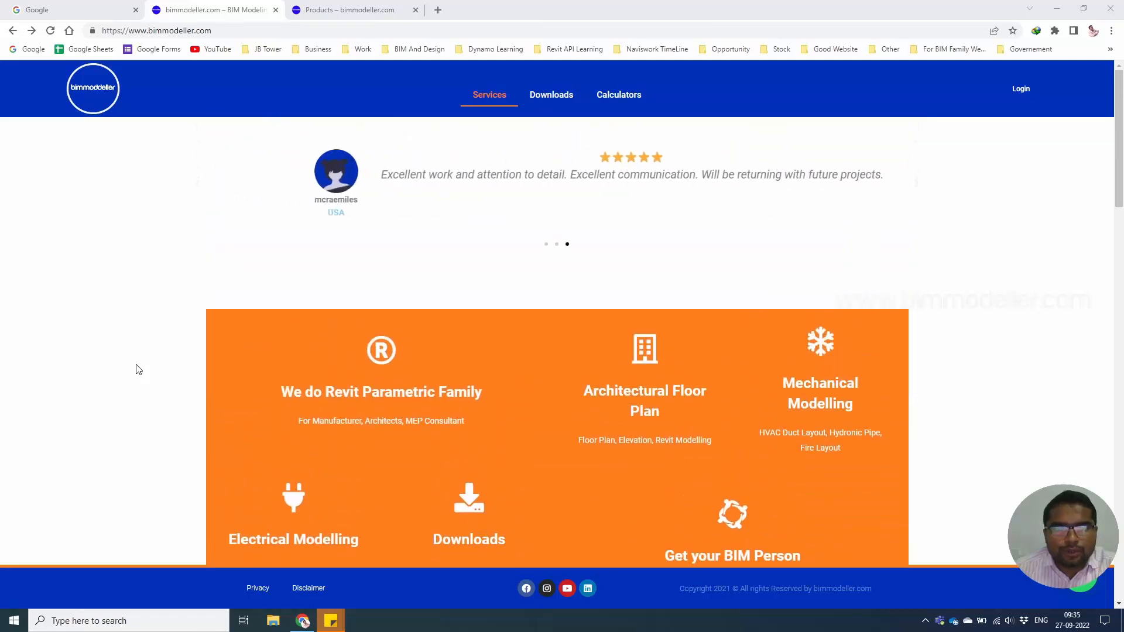
scroll("down", 3)
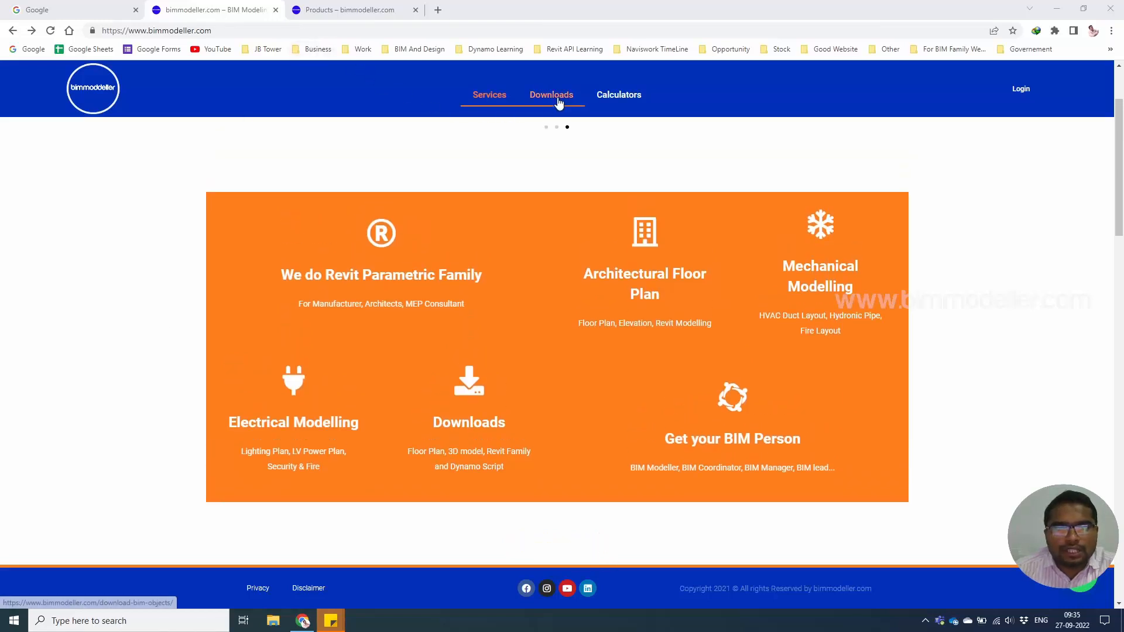
left_click(551, 93)
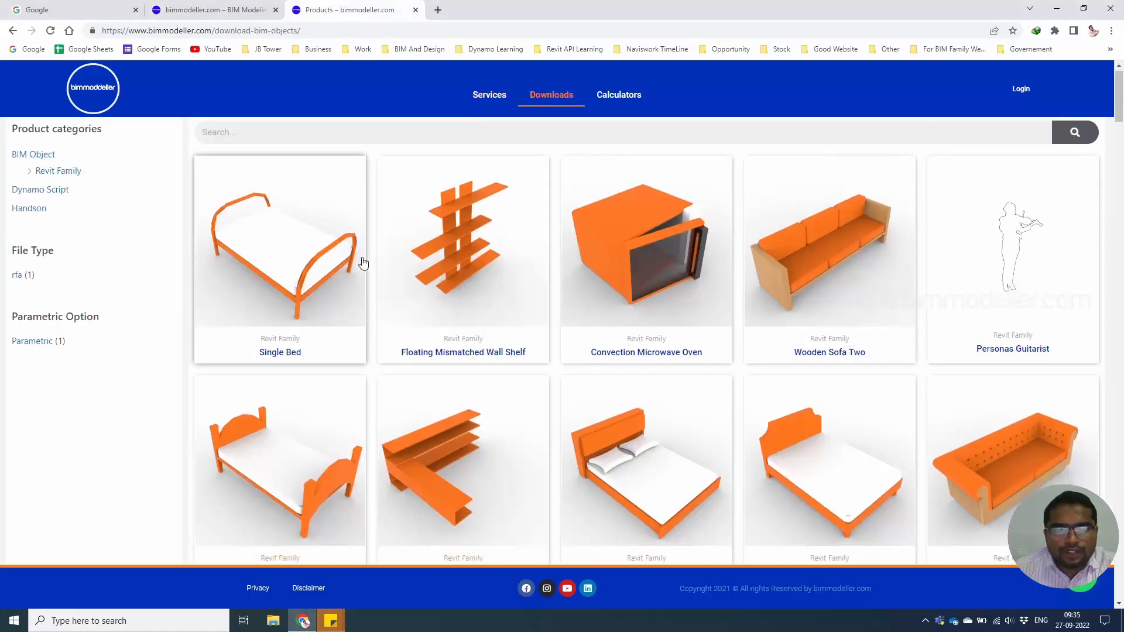
scroll("down", 3)
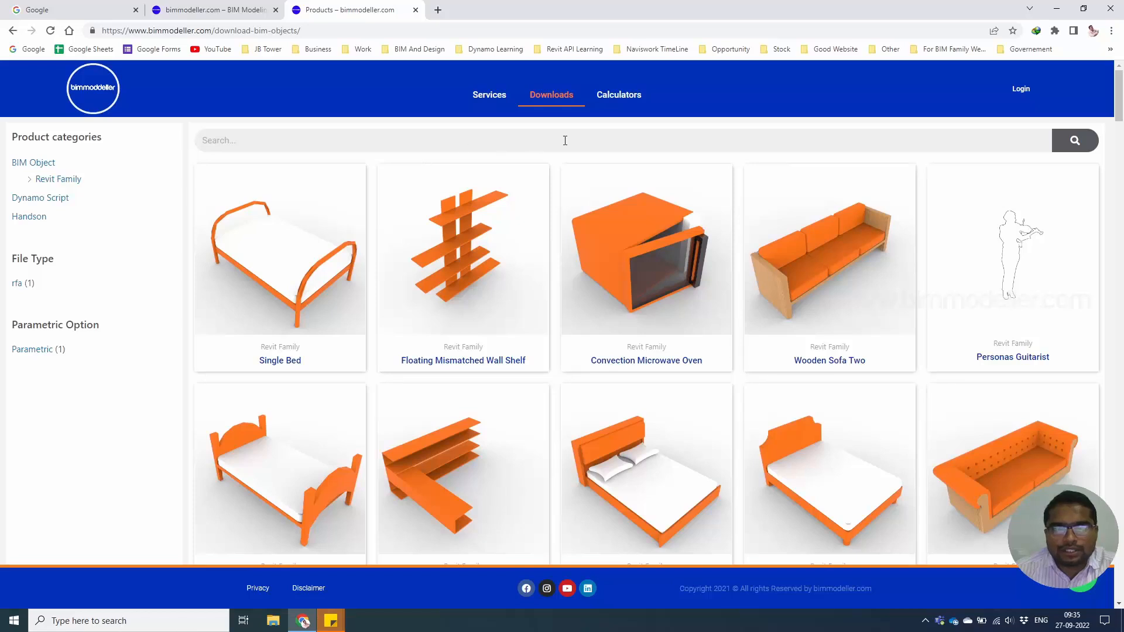
mouse_move(564, 140)
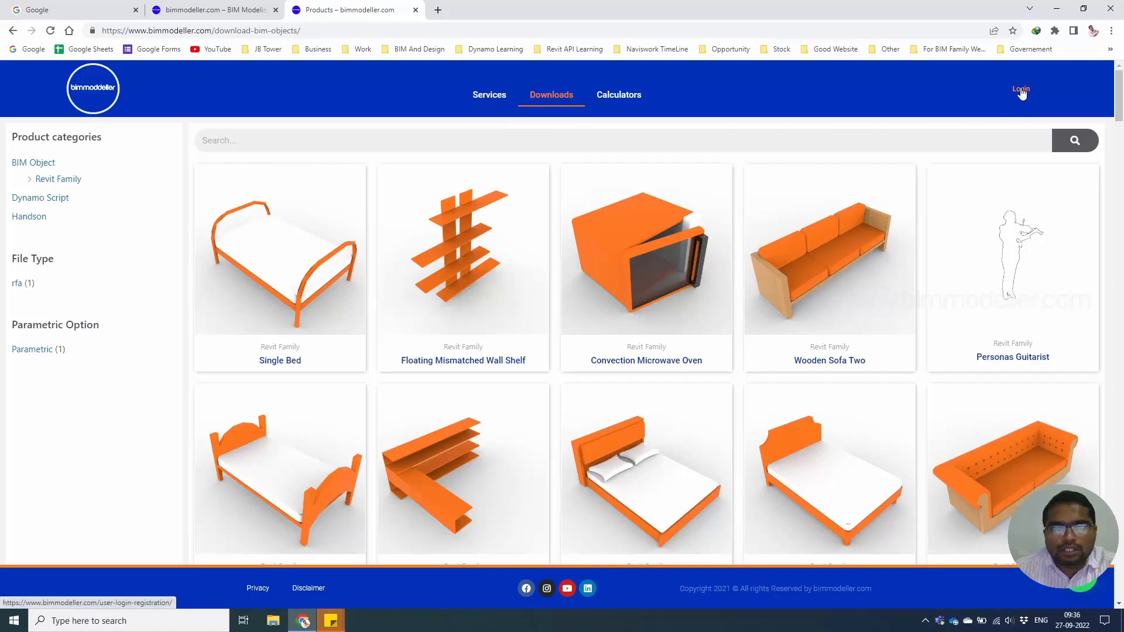
Go to the Login page from the top-right of the site.
left_click(1019, 89)
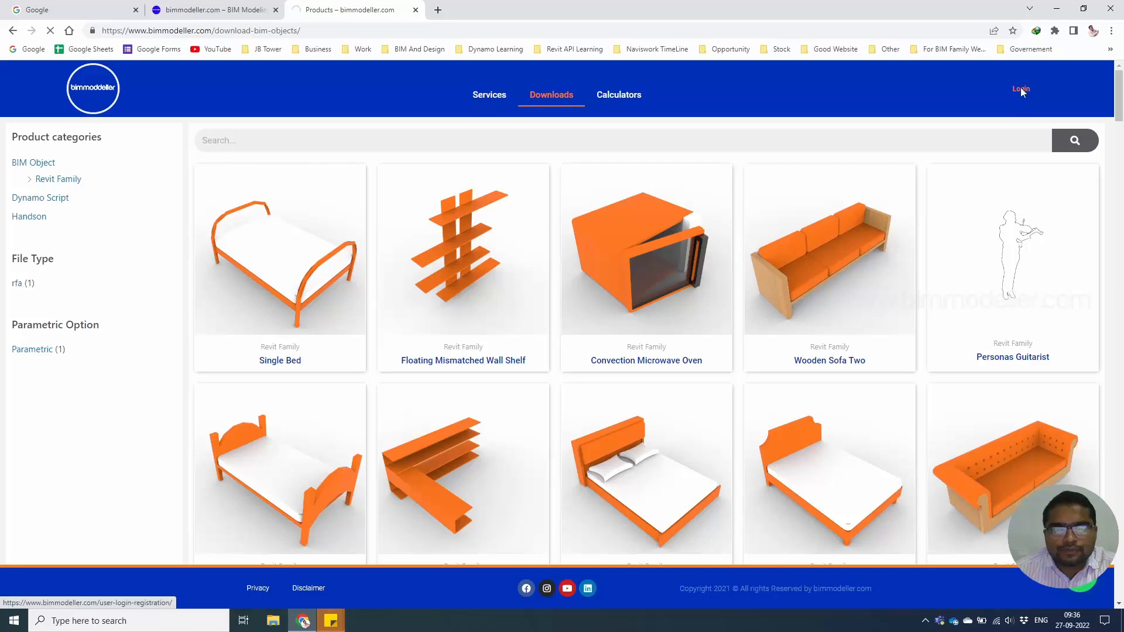
left_click(1020, 89)
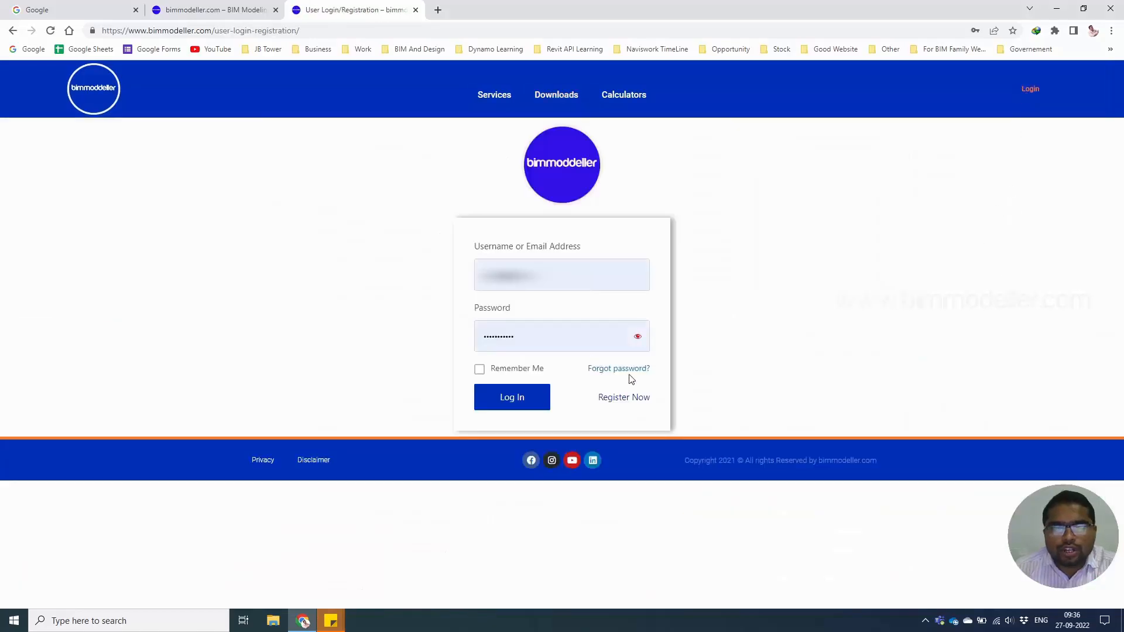
mouse_move(803, 360)
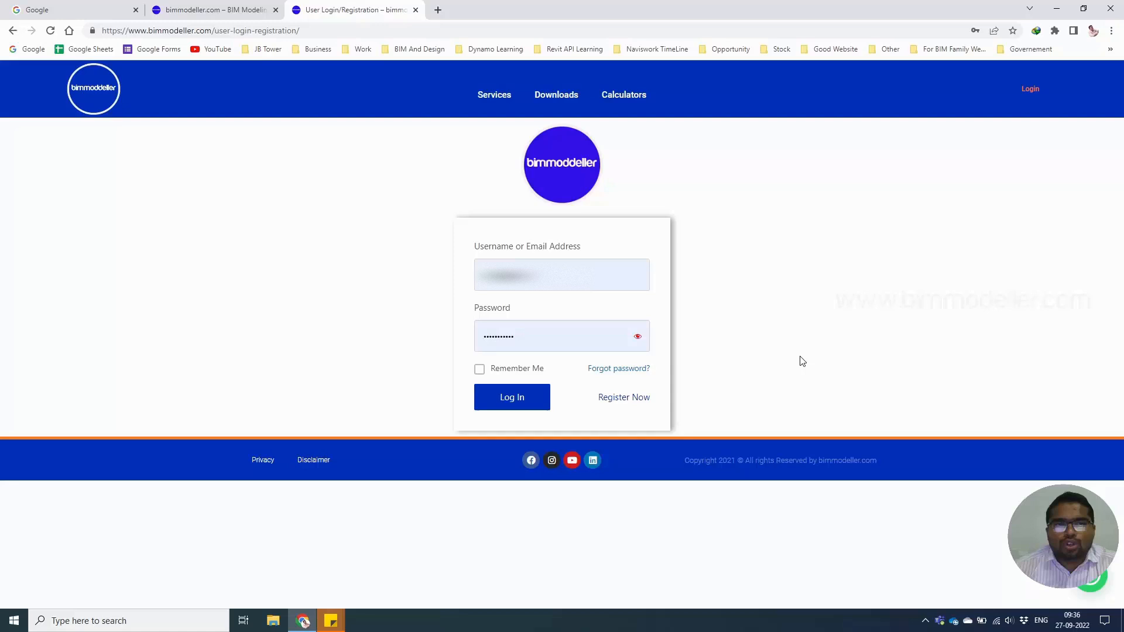
mouse_move(625, 408)
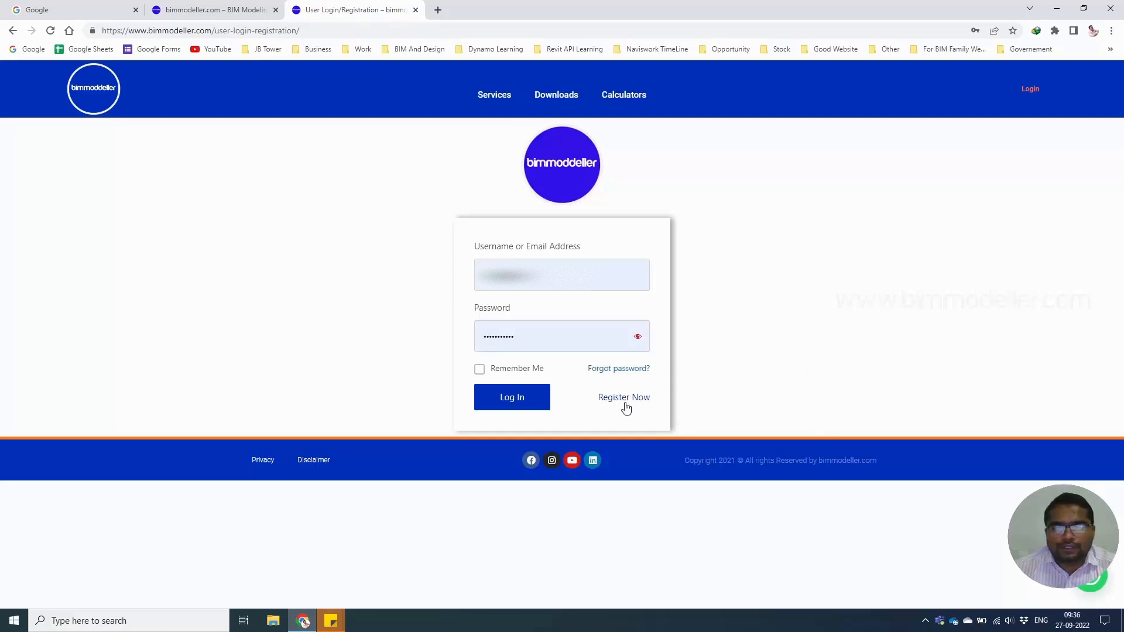
left_click(624, 397)
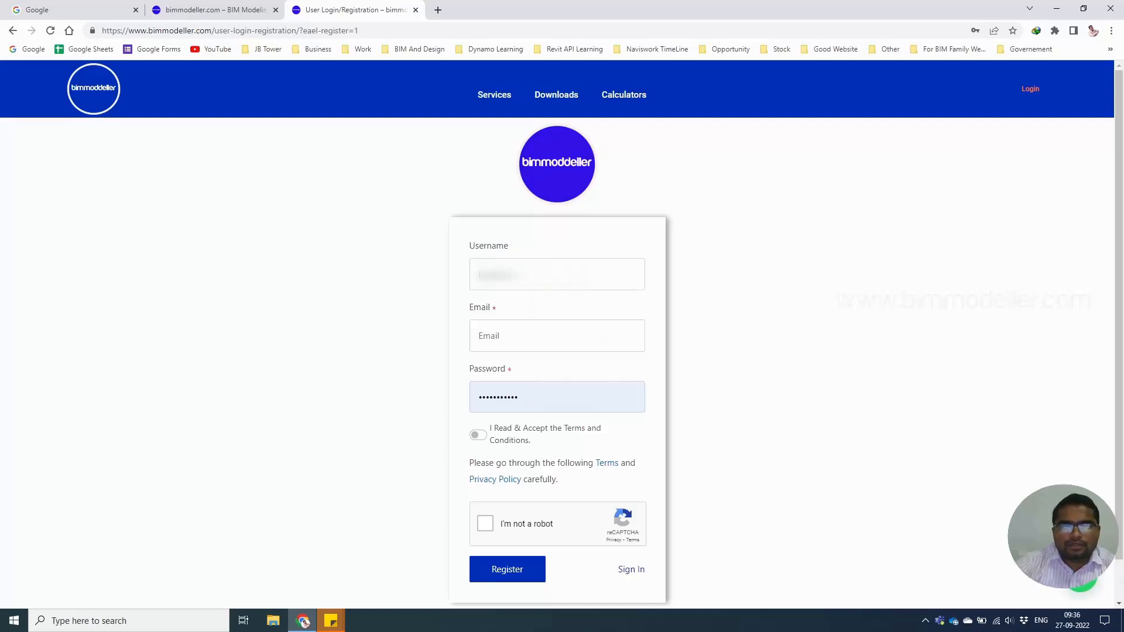
left_click(557, 397)
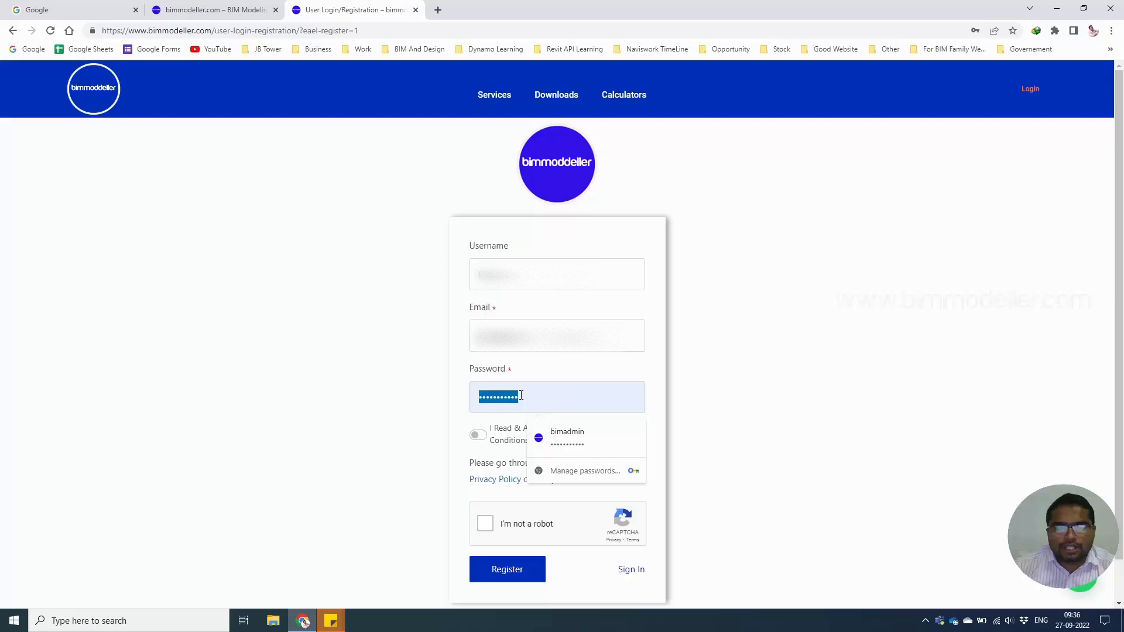
left_click(556, 396)
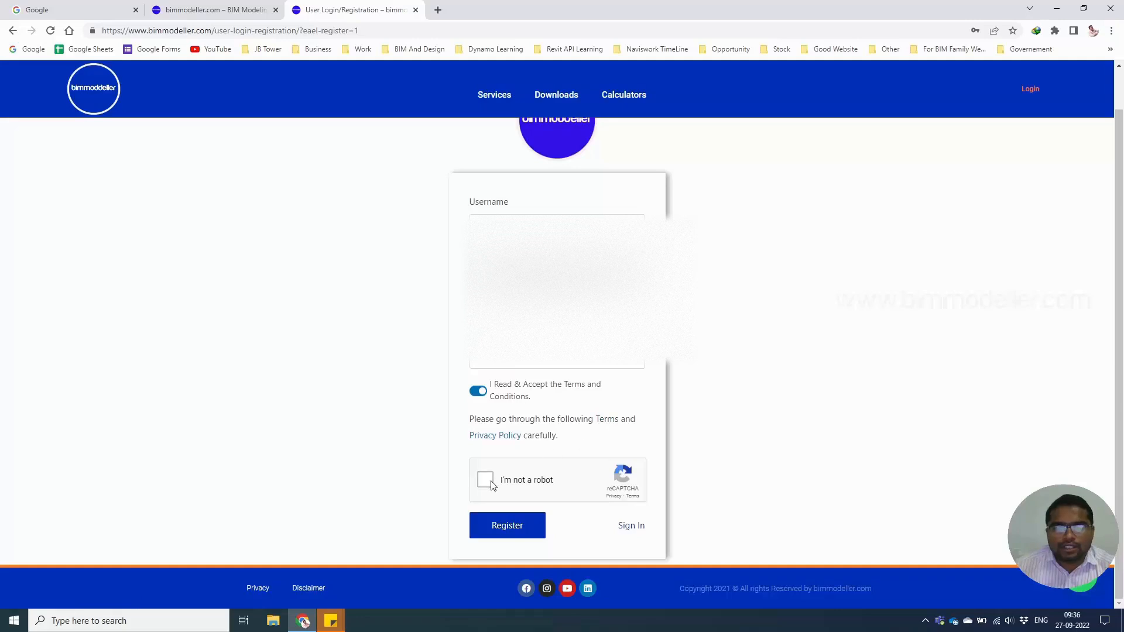
left_click(486, 480)
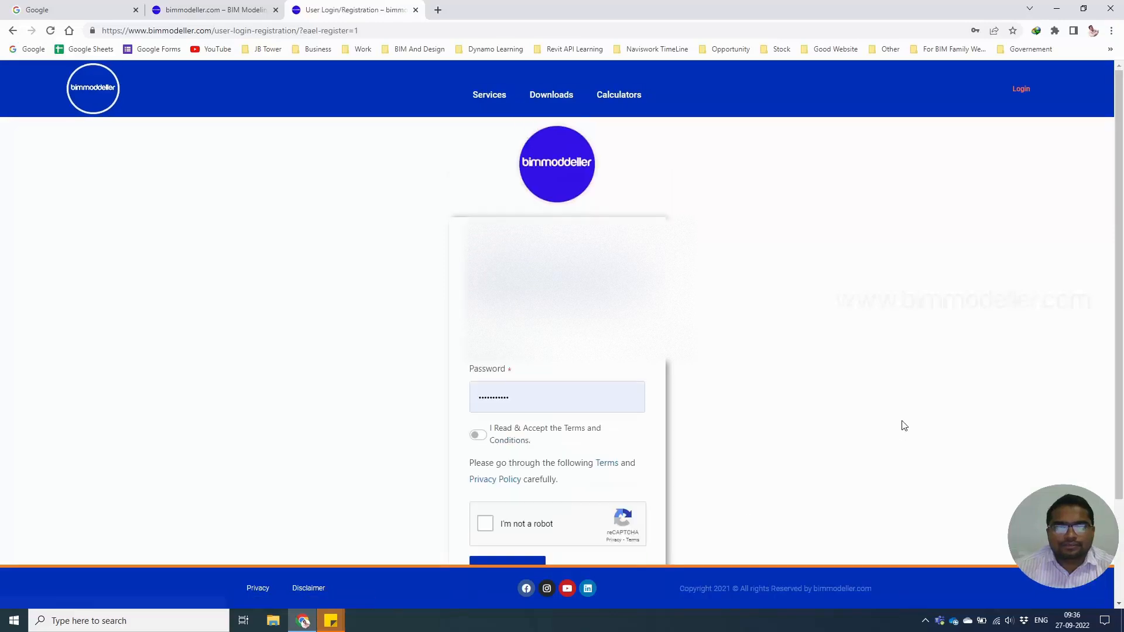
left_click(508, 561)
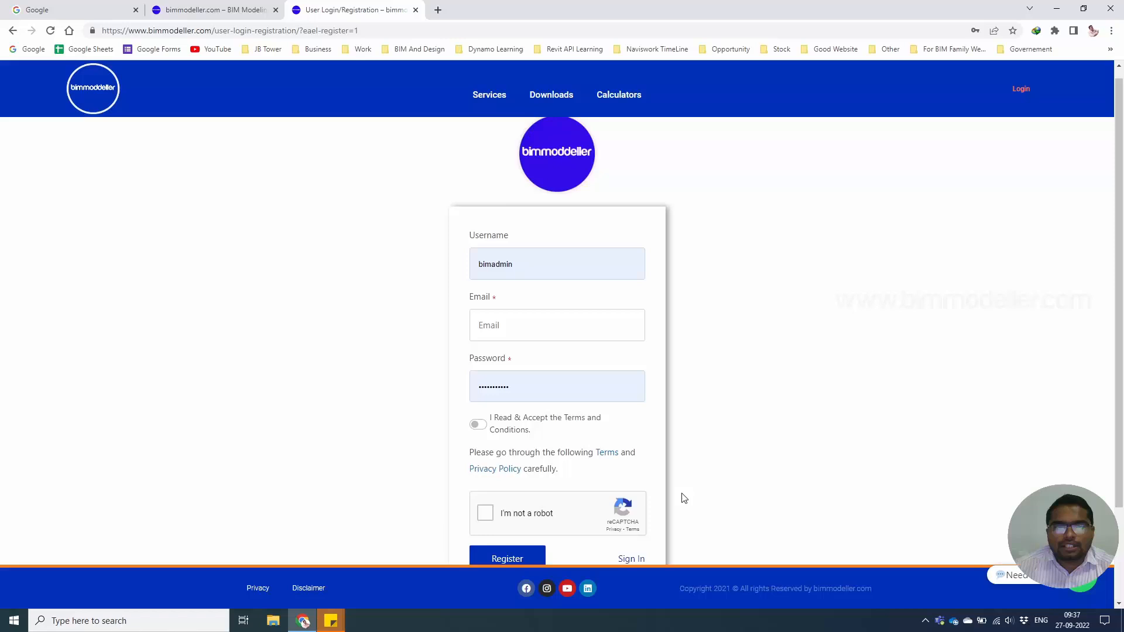
mouse_move(708, 440)
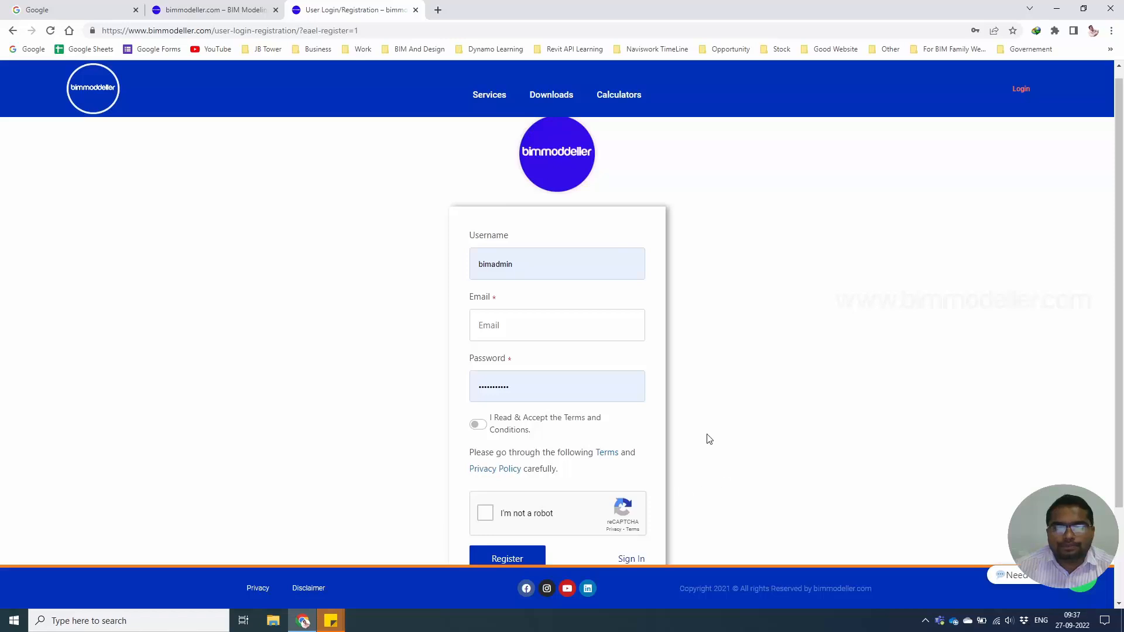
left_click(631, 559)
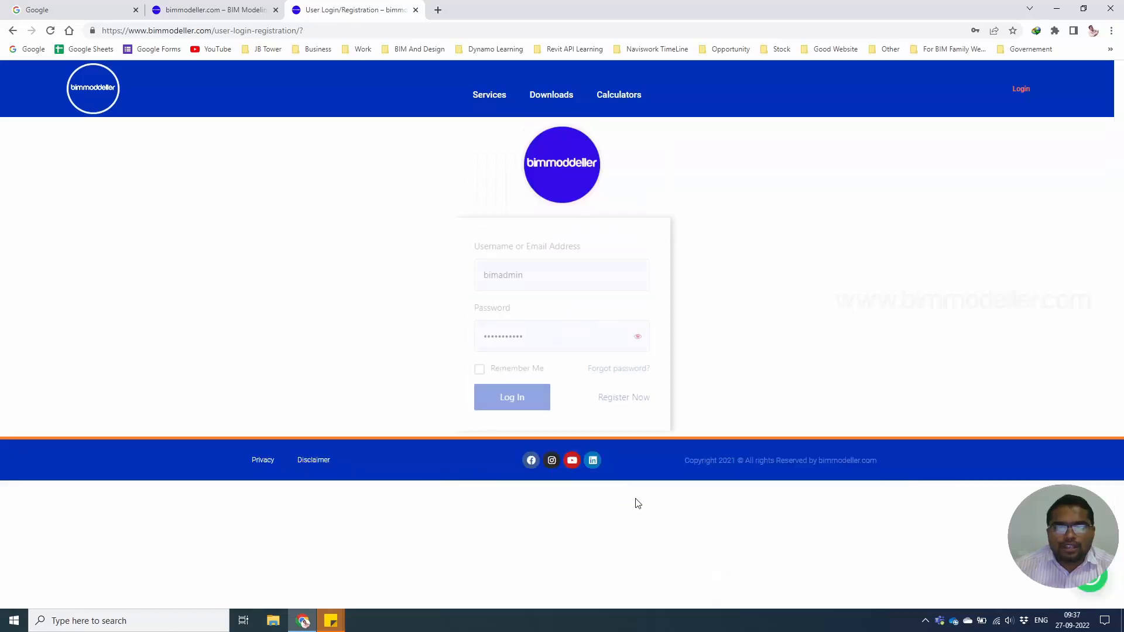
Sign in to bimmodeller.com with the pre-filled admin credentials.
left_click(562, 275)
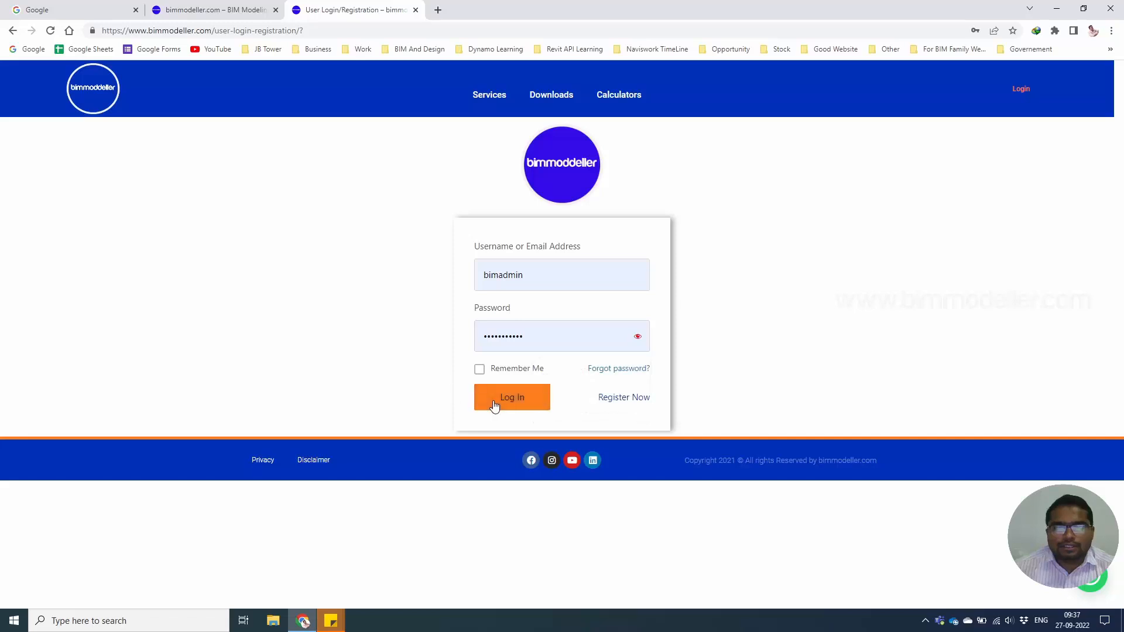
left_click(512, 397)
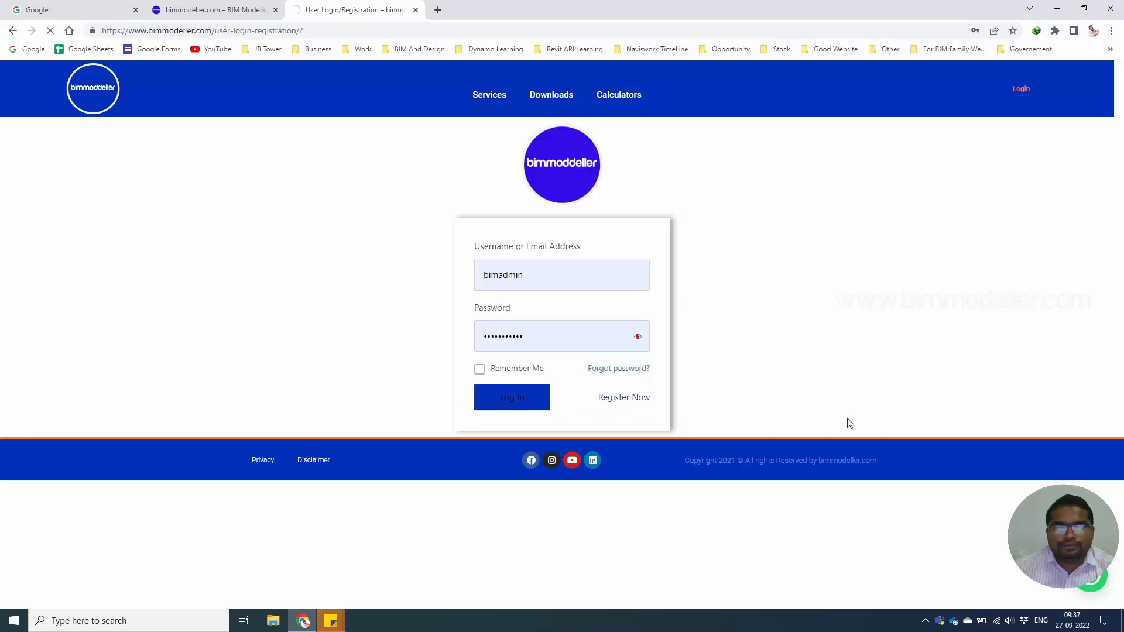
left_click(511, 397)
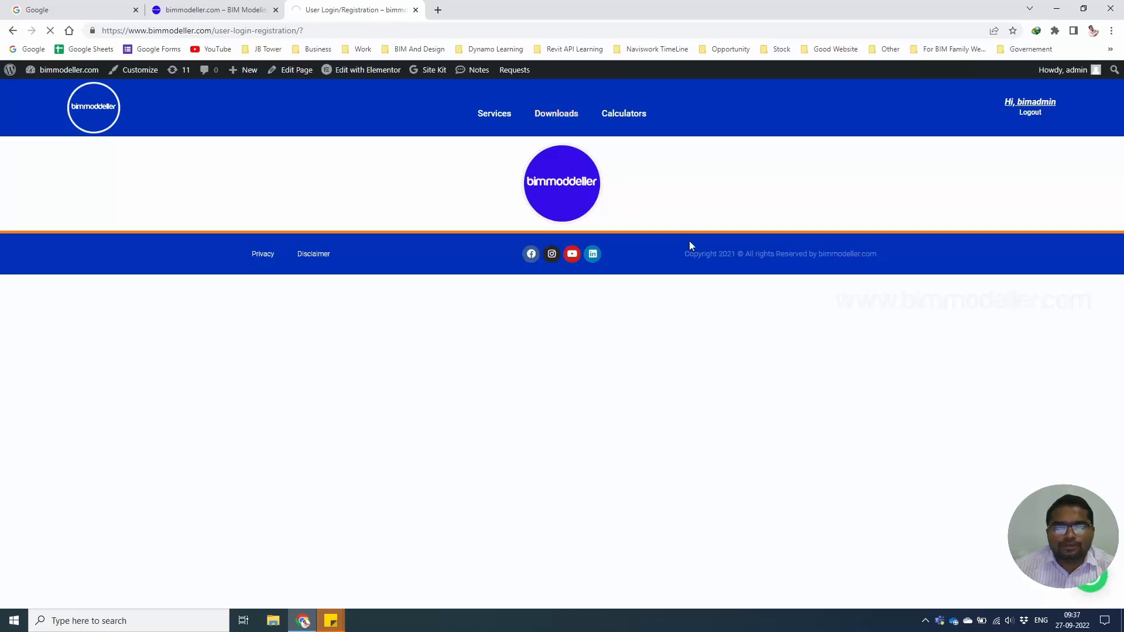
Find Park Bench (Concrete & Wood) in the Downloads product grid and select it.
left_click(555, 113)
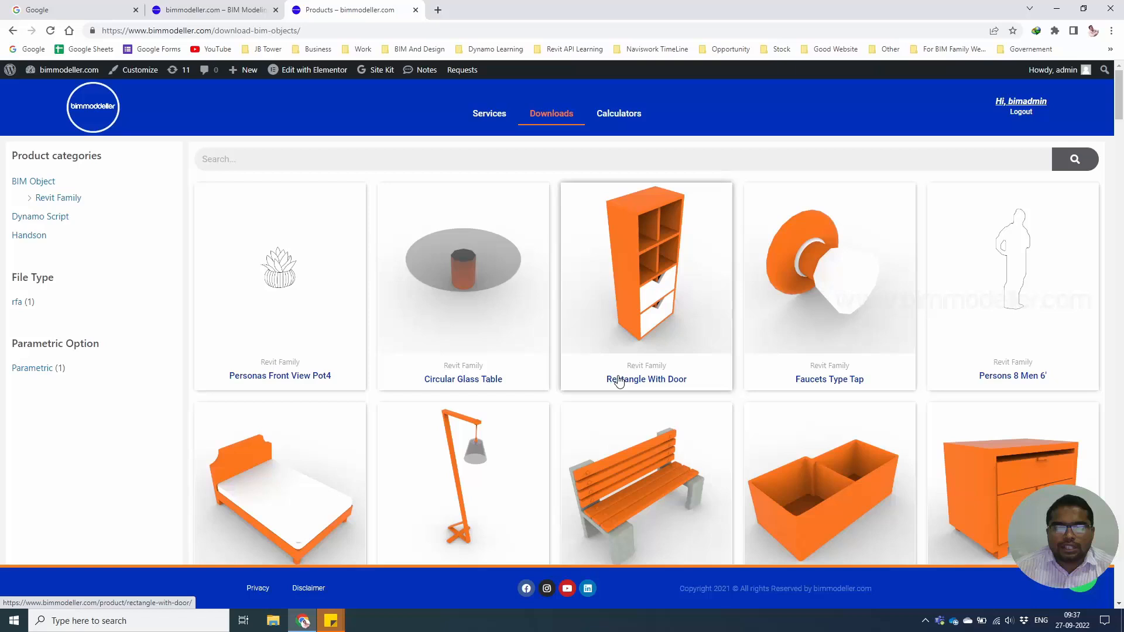
scroll("down", 3)
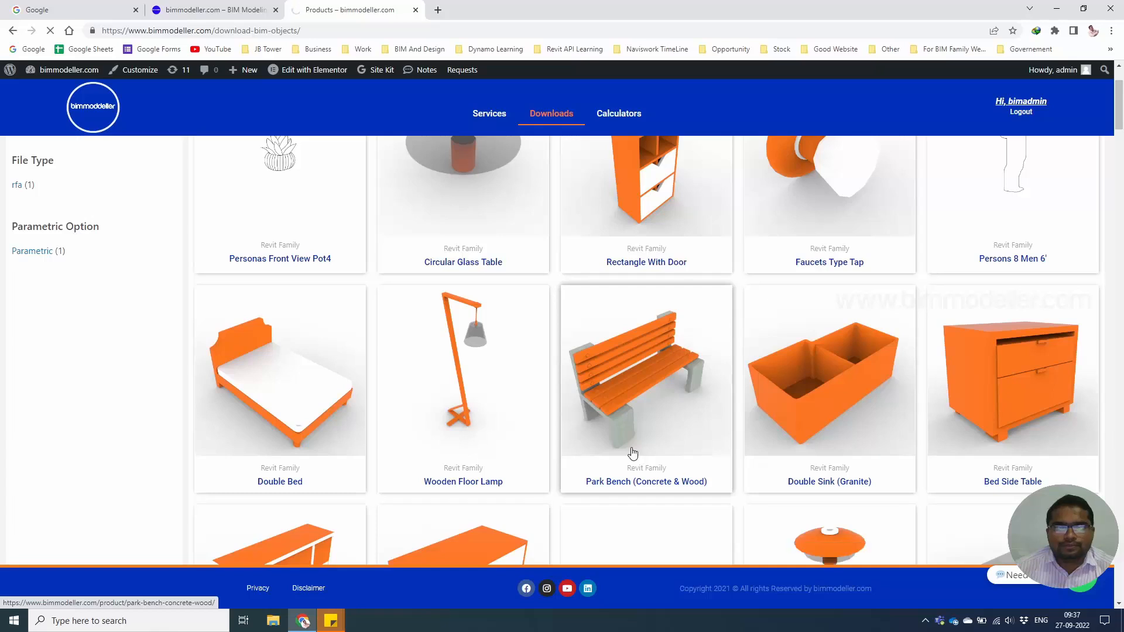
scroll("down", 3)
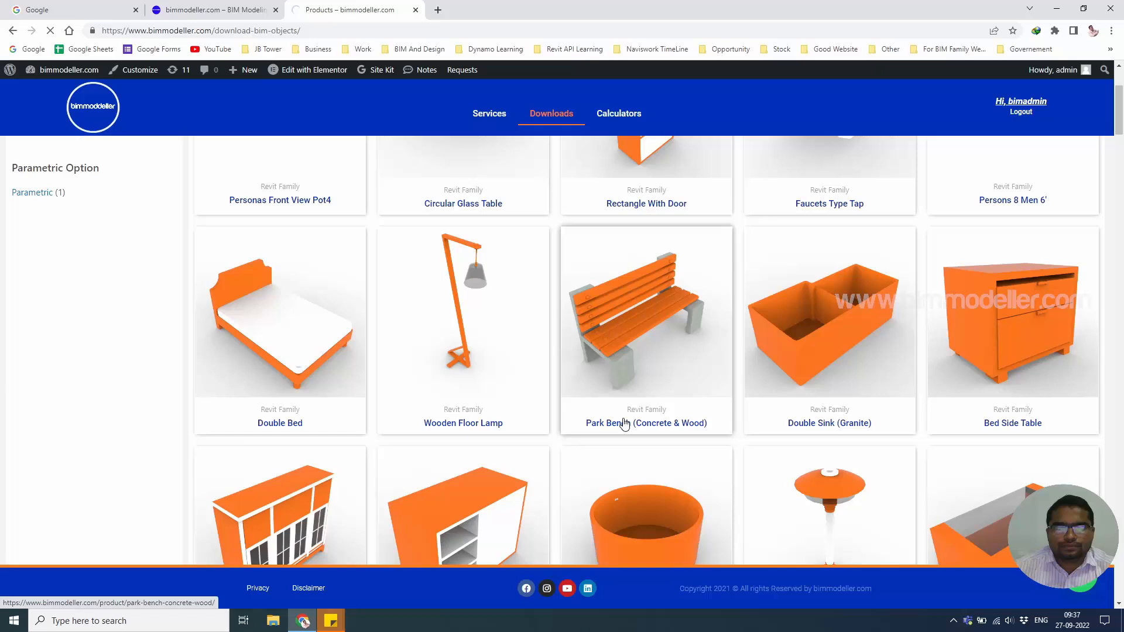
left_click(645, 422)
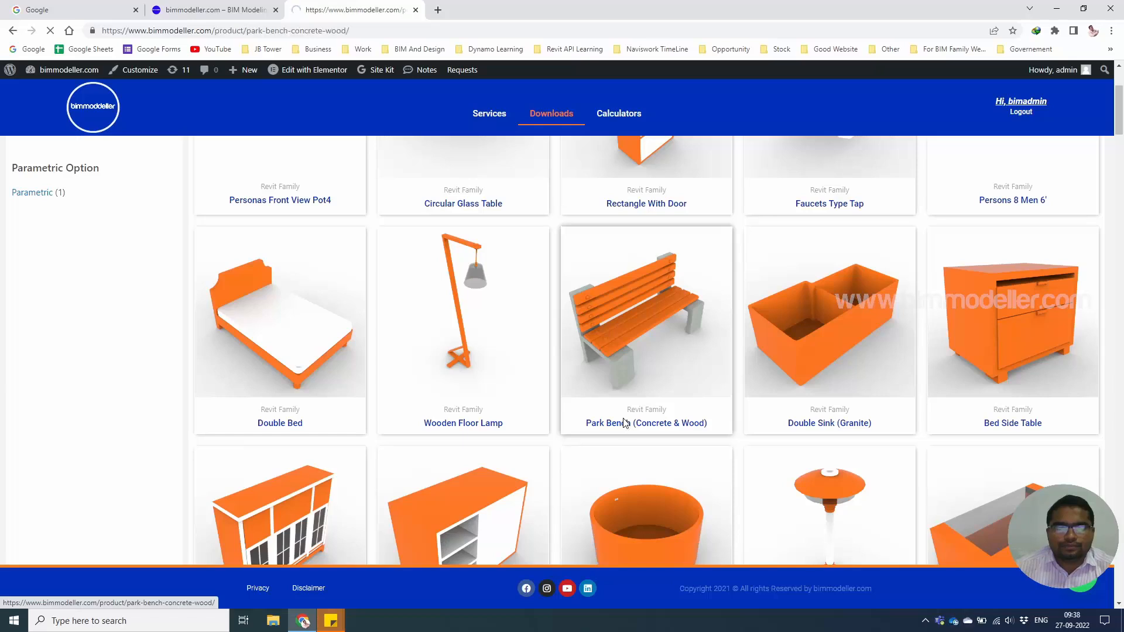
View the Park Bench product description with its free-use note and Download button.
left_click(645, 311)
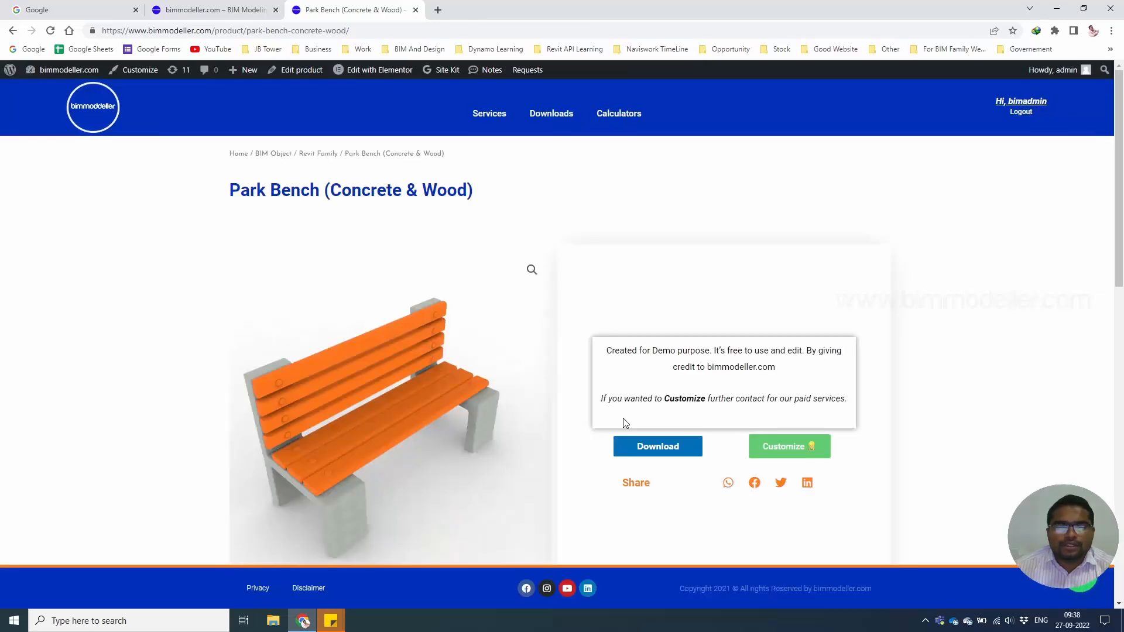
scroll("down", 3)
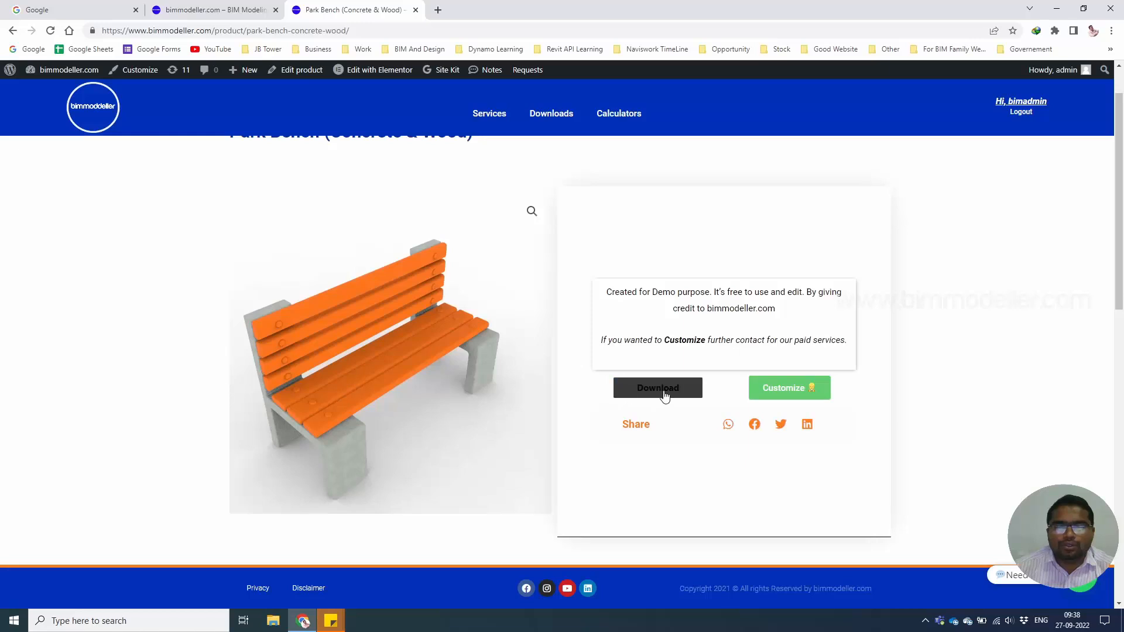
Download the Park Bench (Concrete & Wood) Revit family .rfa file.
left_click(657, 387)
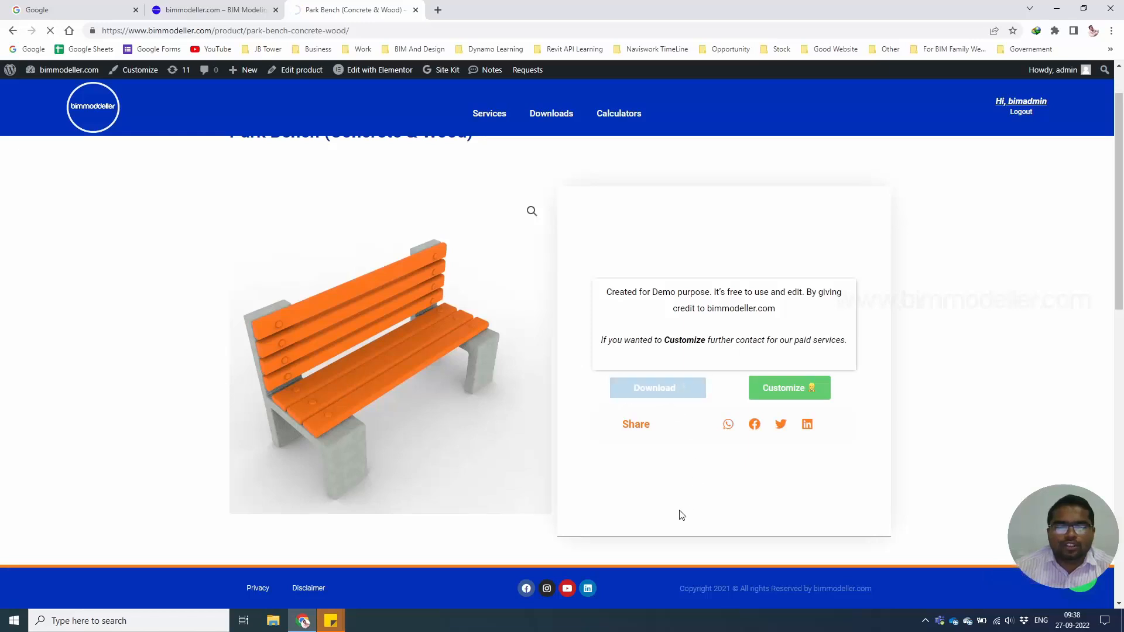
scroll("down", 3)
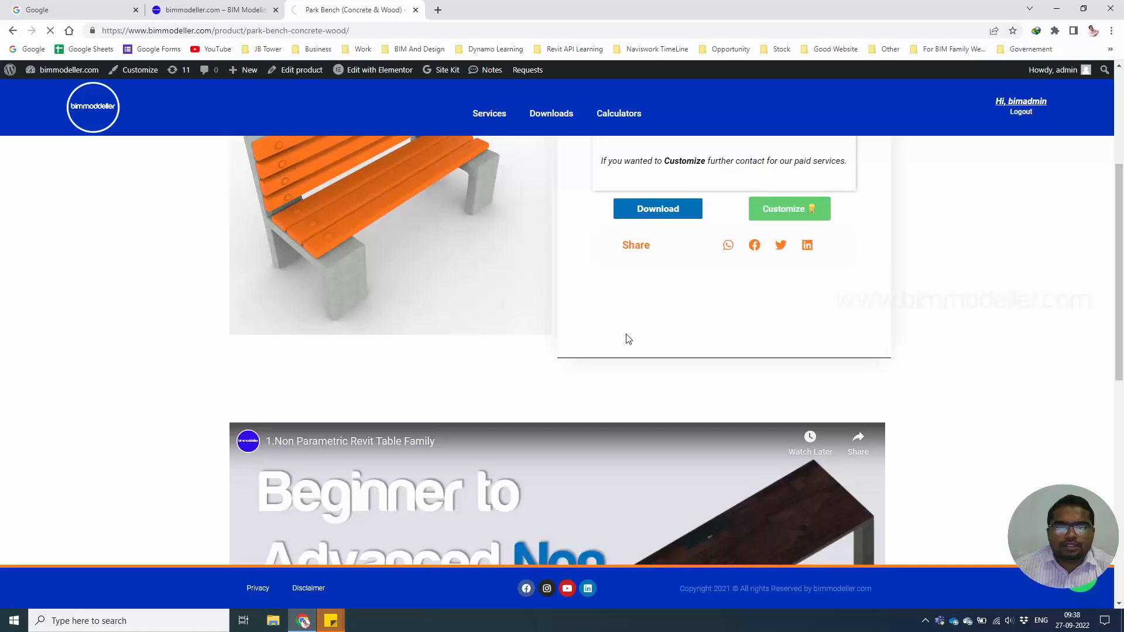
scroll("down", 3)
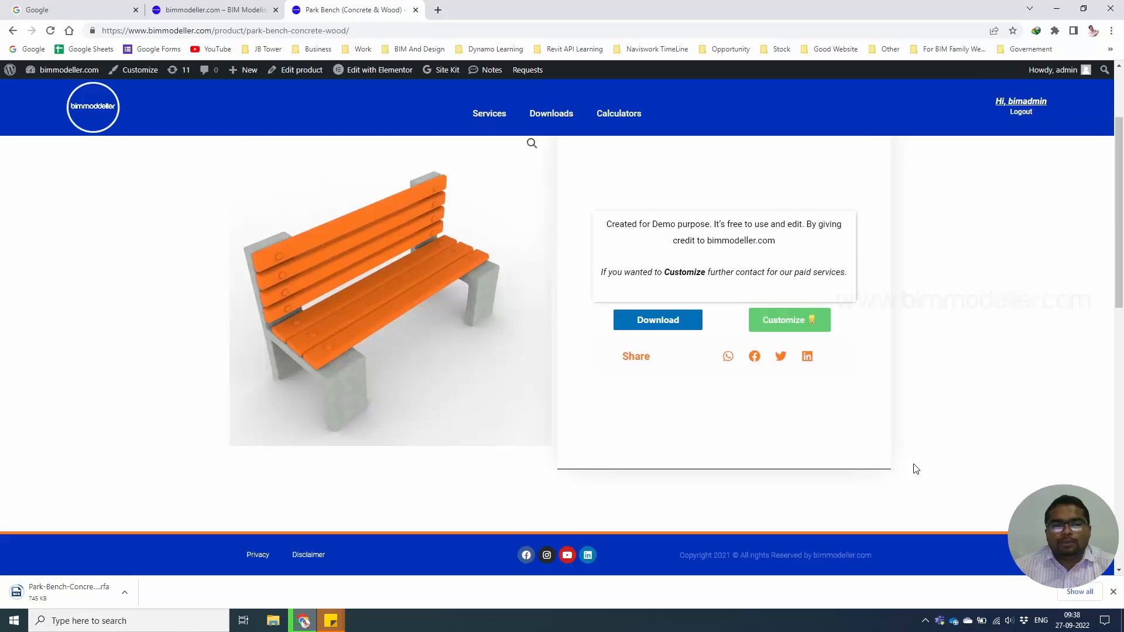
scroll("up", 3)
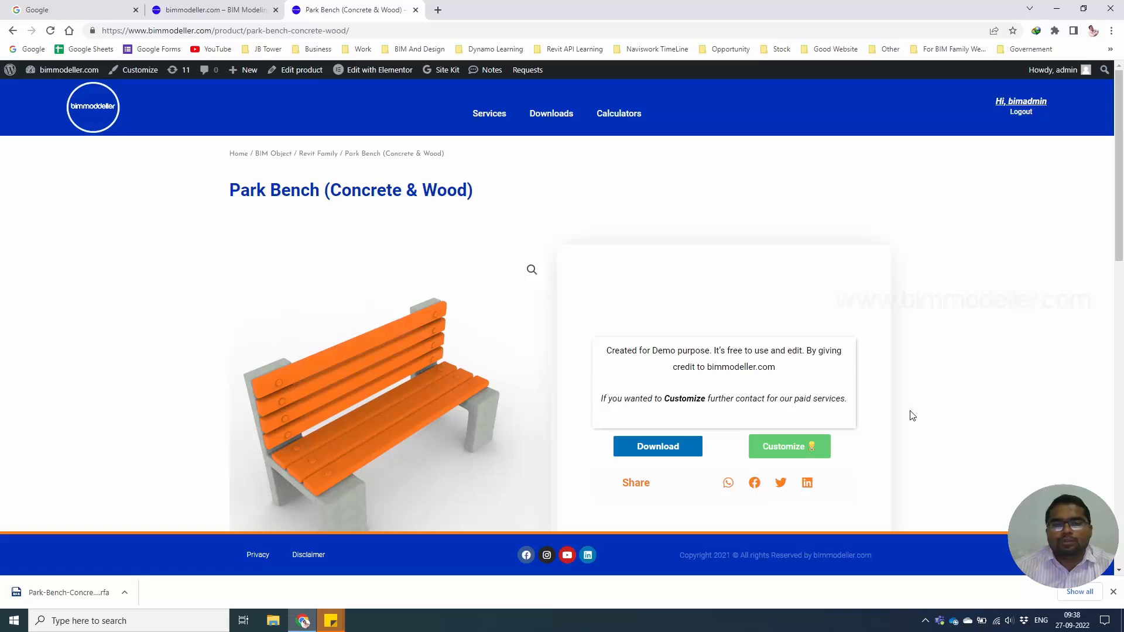
mouse_move(914, 429)
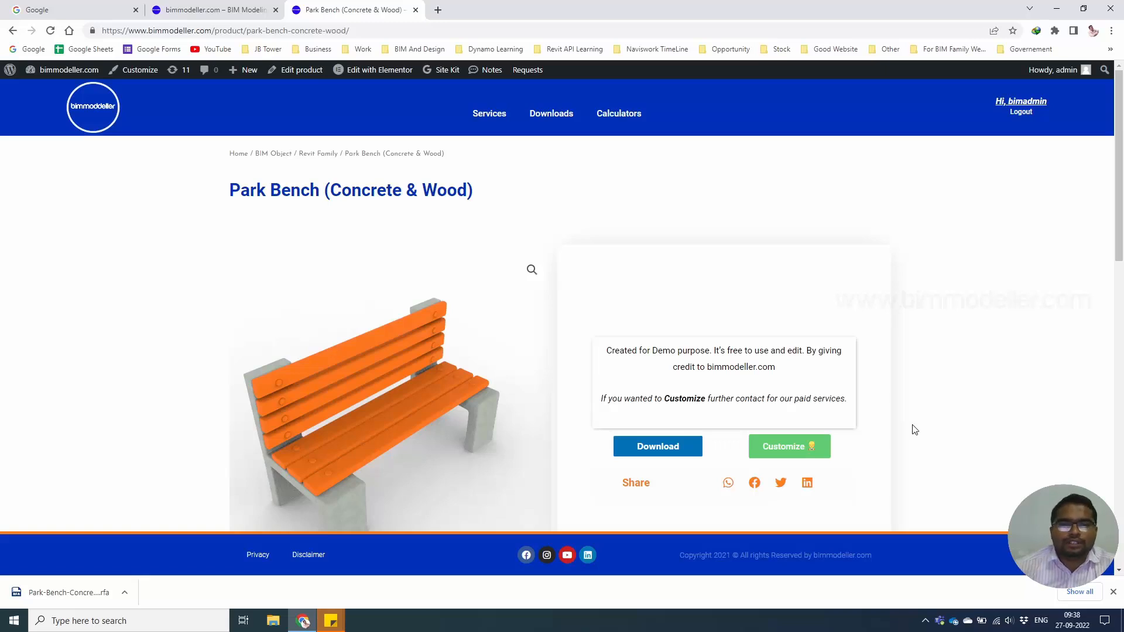